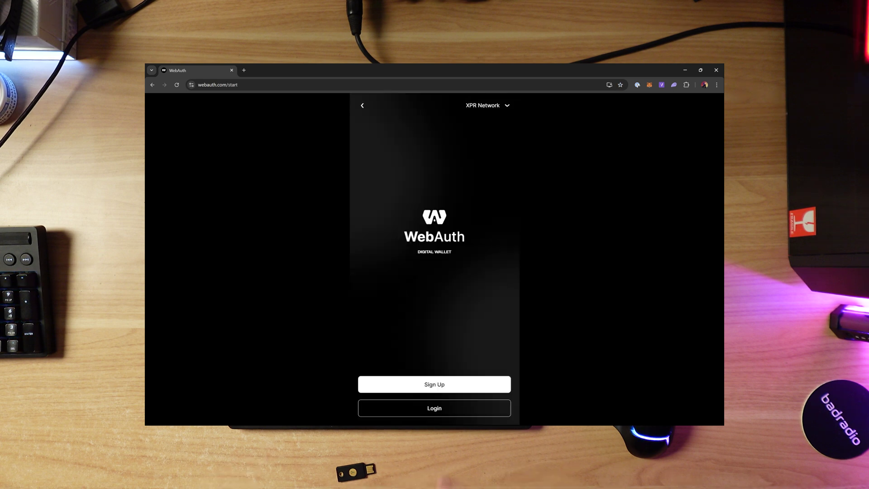
Step: Reach the WebAuth wallet start screen with Sign Up and Login via Get Started
click(433, 408)
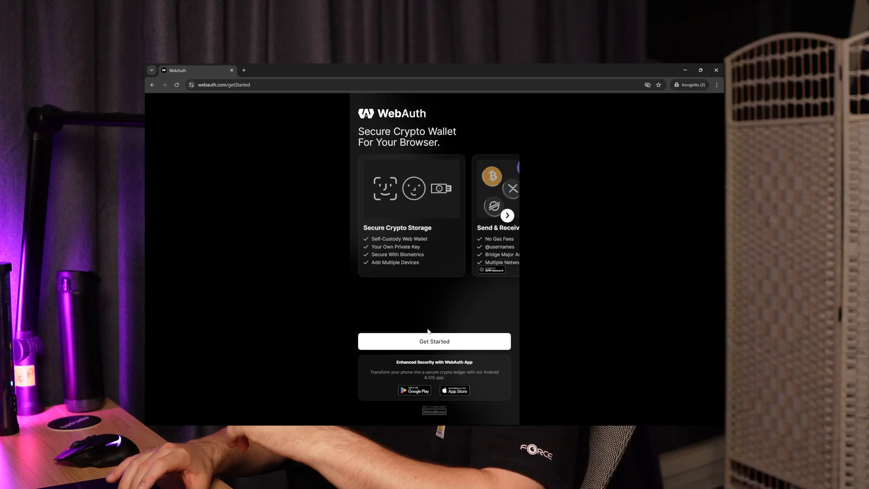
click(434, 341)
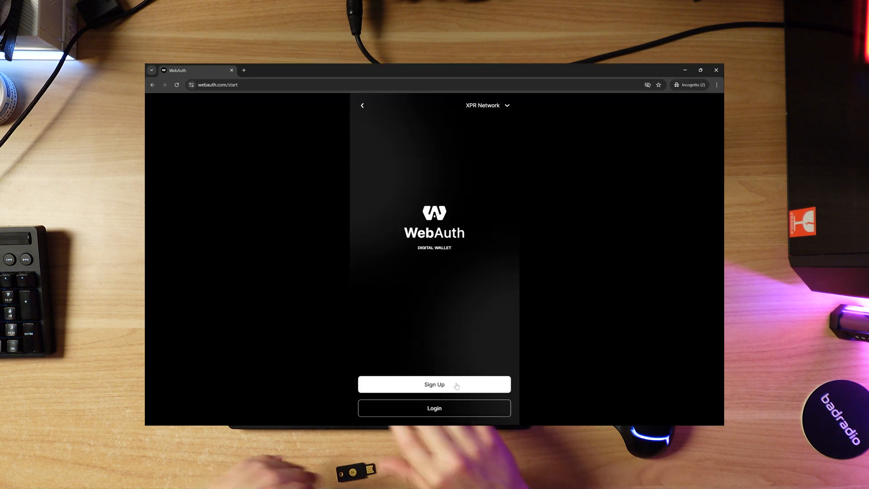
Step: Go to Login and choose logging in with a mobile or desktop wallet
click(434, 408)
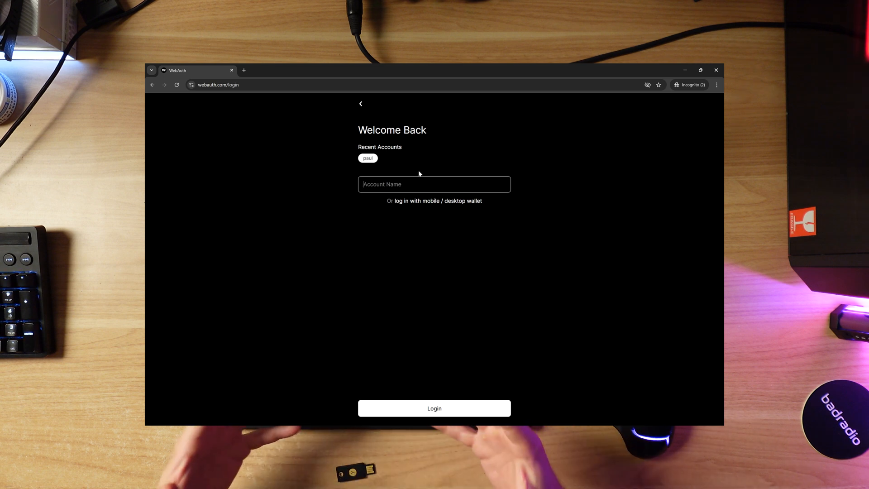
click(434, 201)
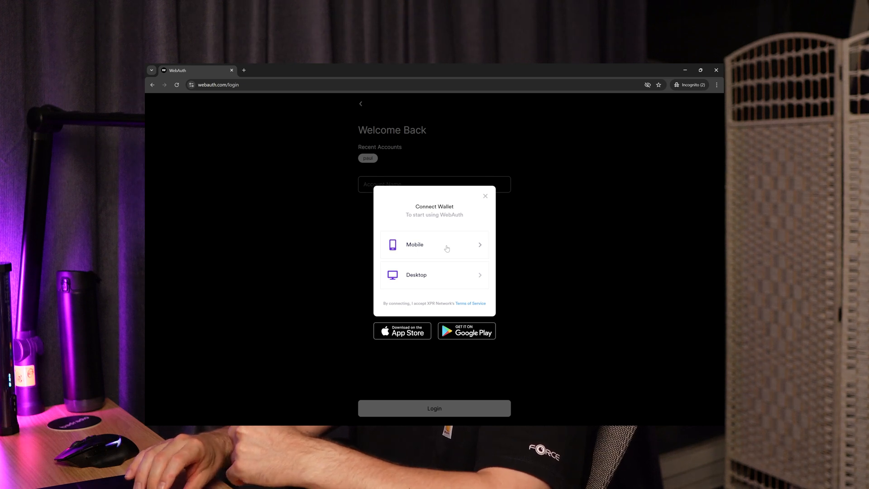
Step: Connect with the mobile wallet and log in to the wallet home showing $16,983.81
click(434, 246)
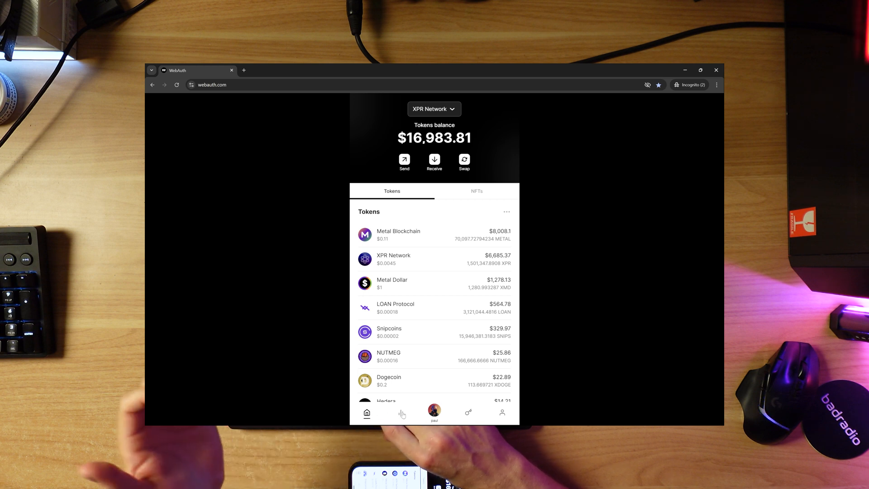
Step: Visit Markets and Settings, then the Devices page listing the win device
click(402, 413)
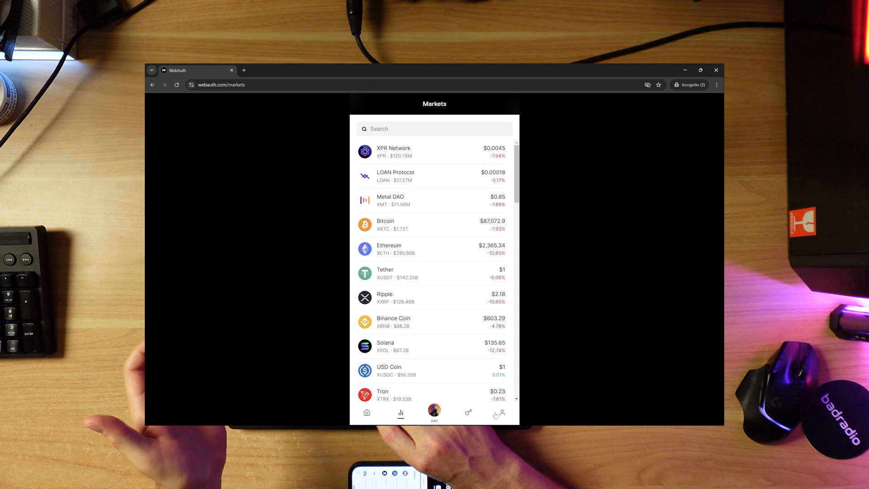
click(502, 413)
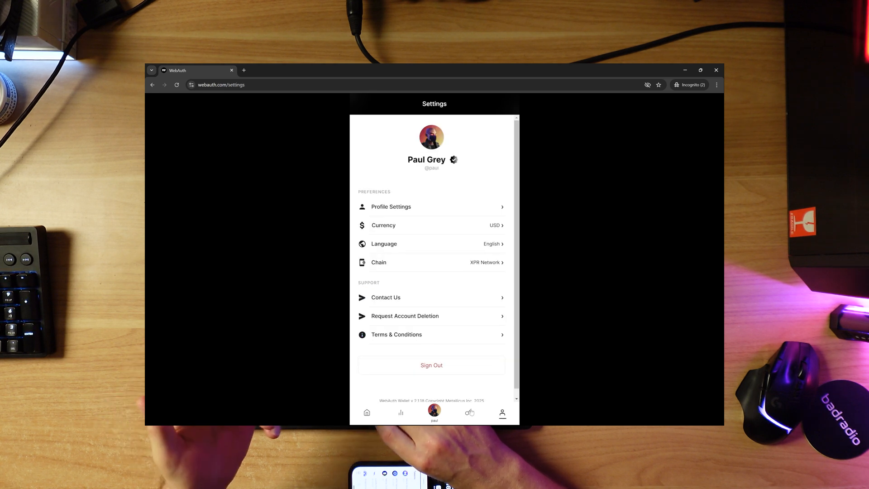
click(468, 413)
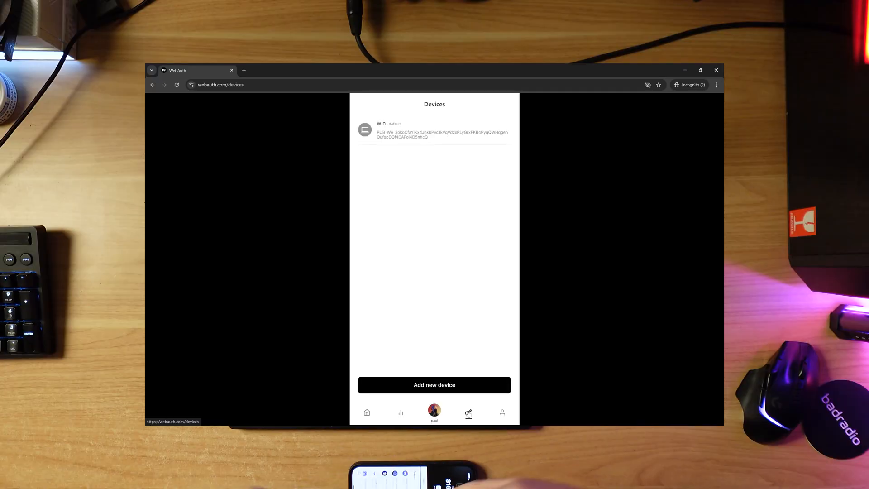
mouse_move(468, 412)
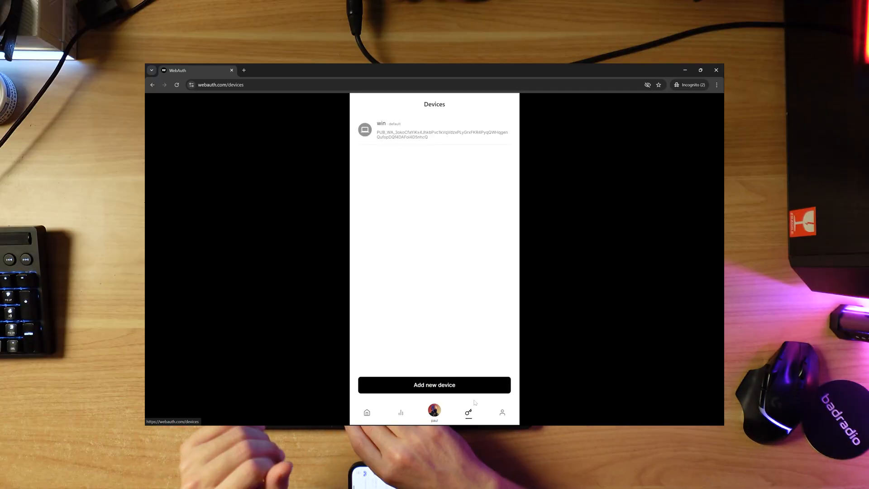
Step: Add a new device as a YubiKey, save its passkey and name it yubi
click(433, 384)
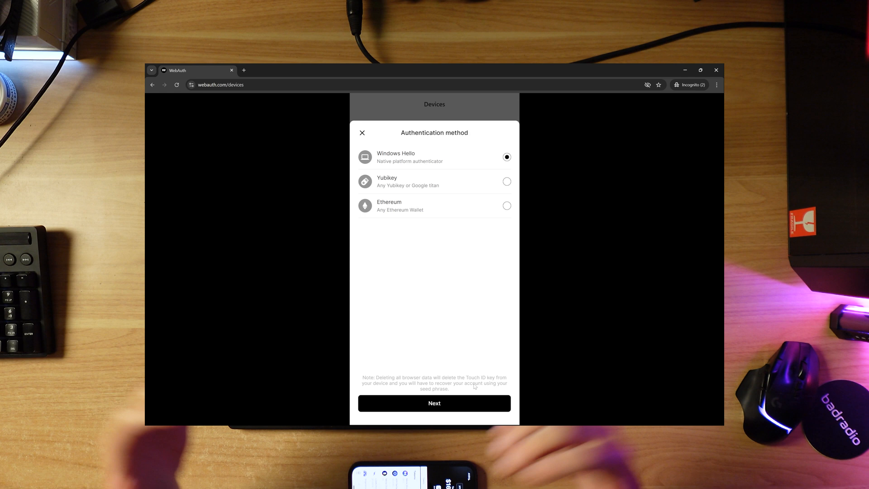
mouse_move(473, 189)
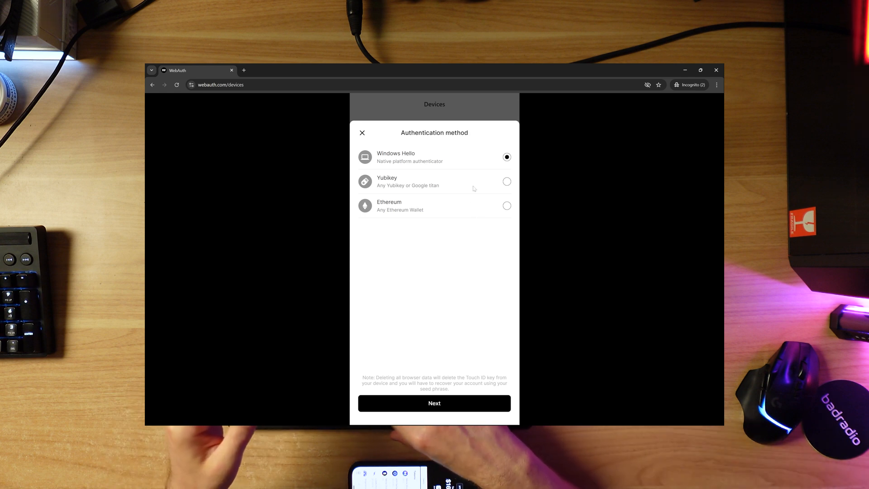
click(434, 403)
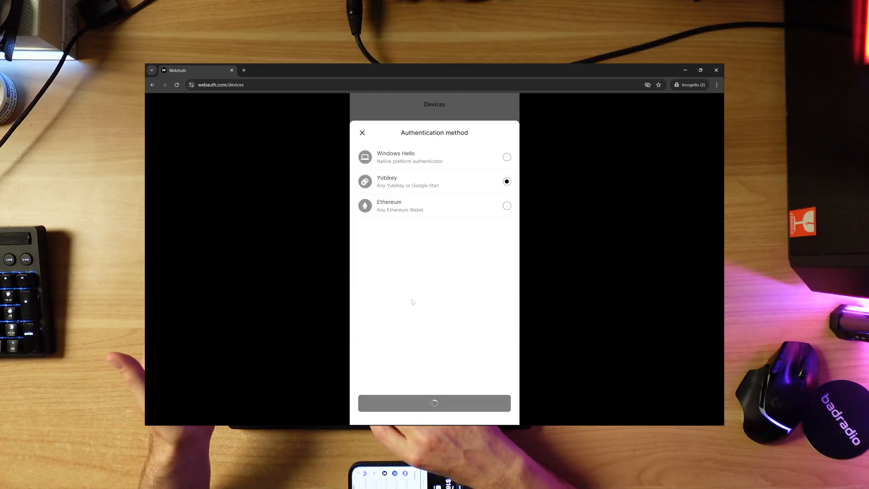
click(434, 403)
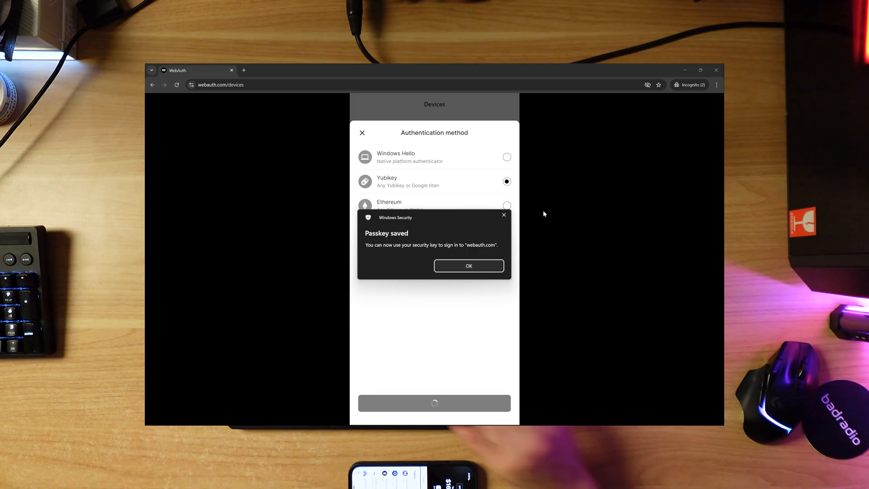
click(468, 266)
text(yubi)
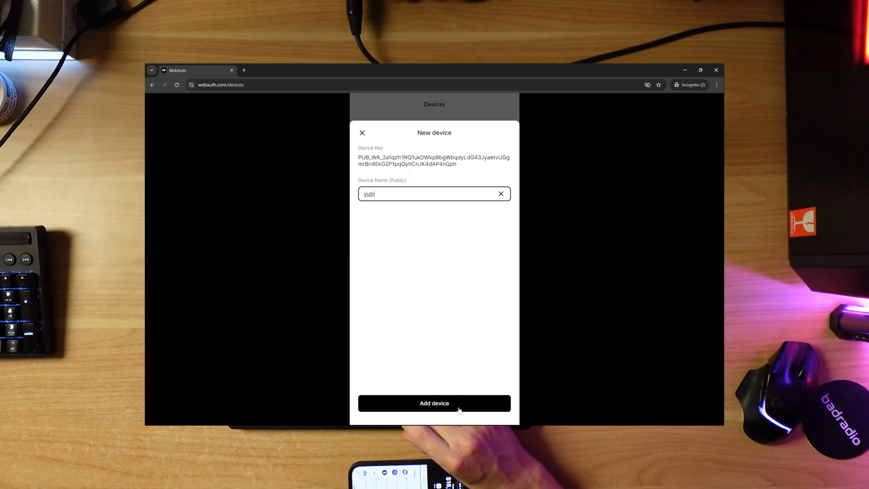
Step: Register the yubi security key so it appears as default above win in Devices
click(434, 403)
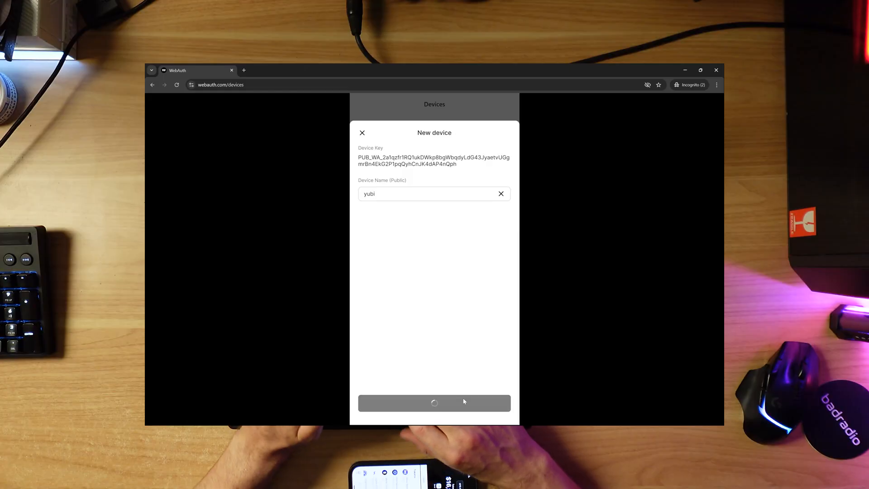
click(434, 403)
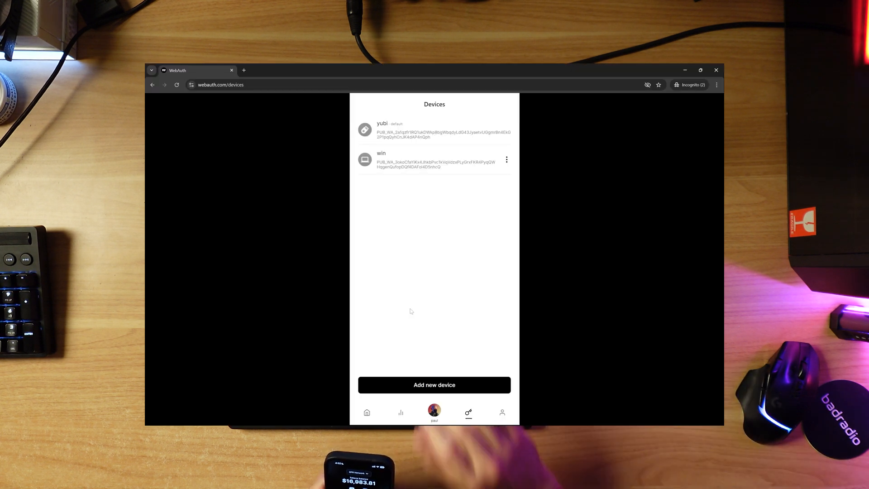
click(365, 418)
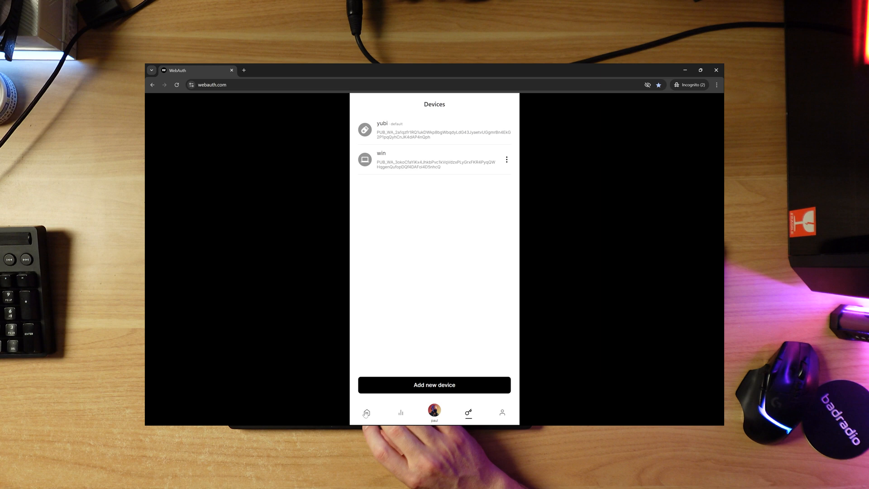
click(366, 413)
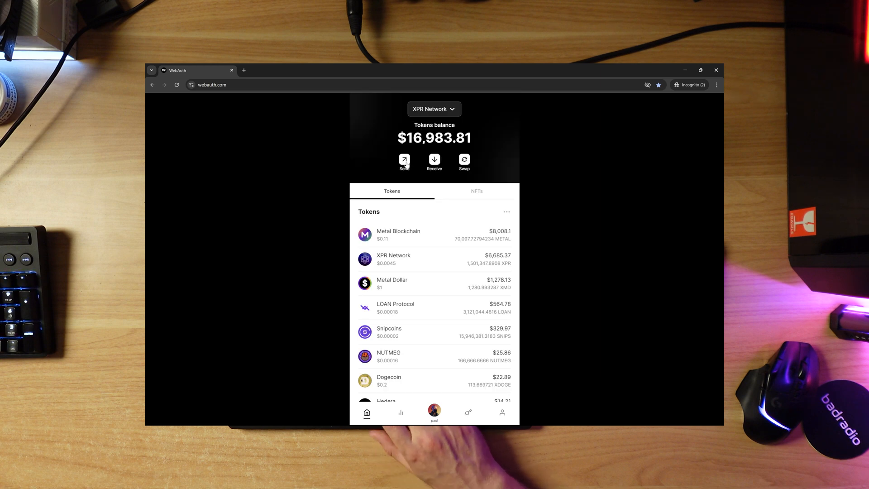
click(404, 160)
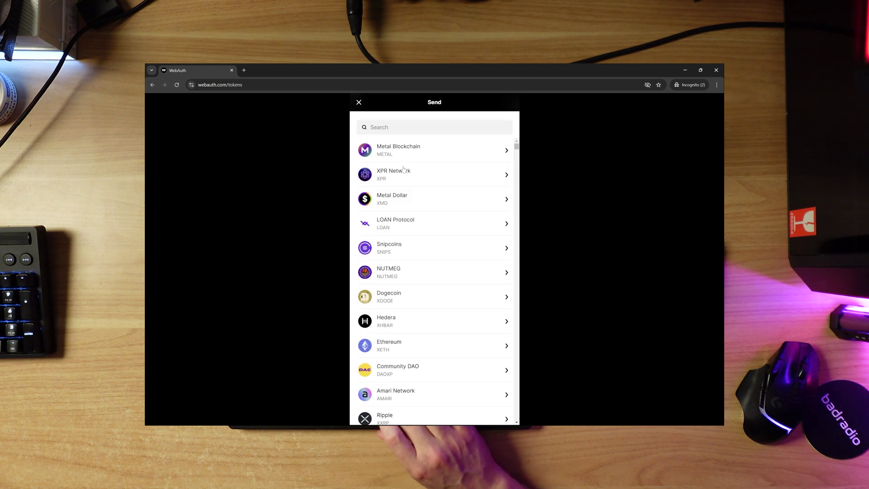
click(433, 174)
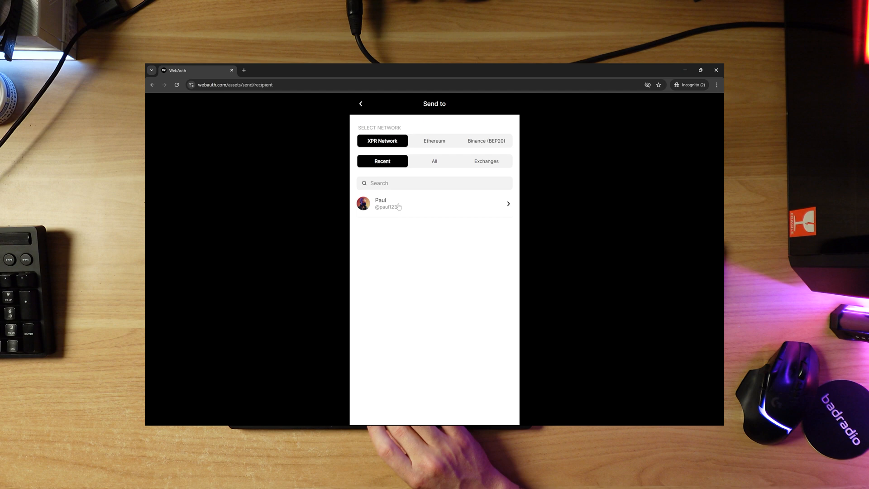
click(434, 204)
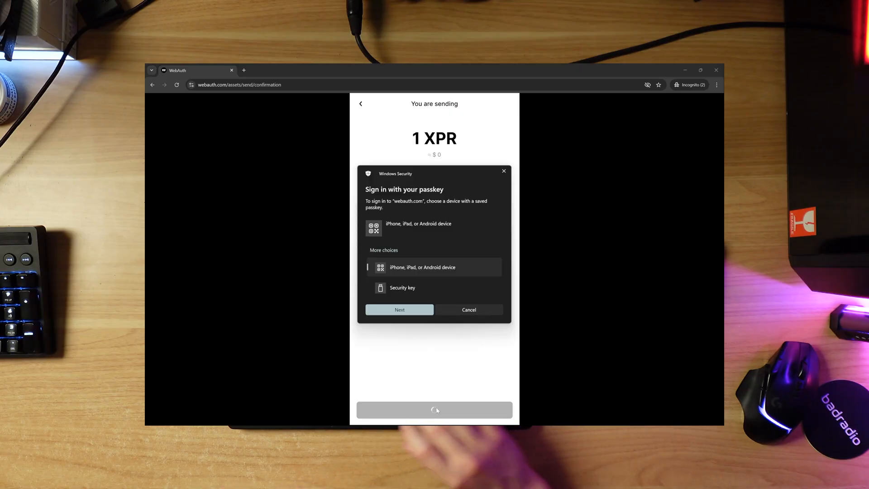
click(402, 287)
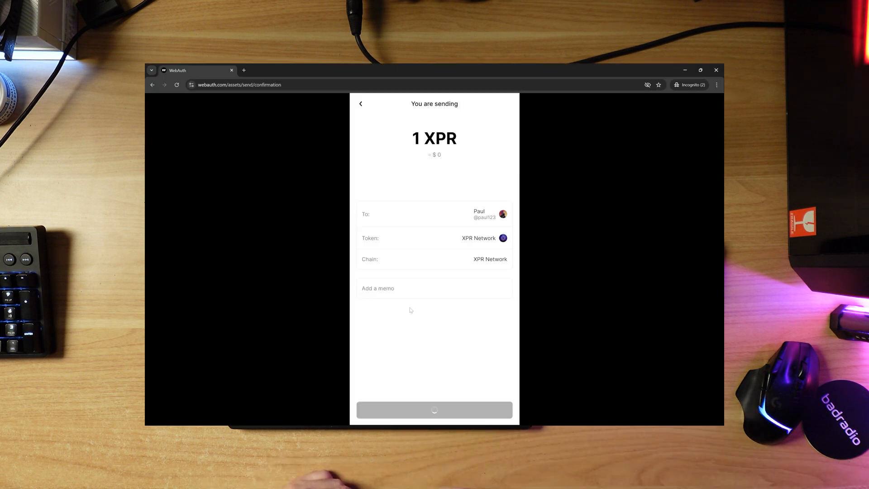
click(434, 409)
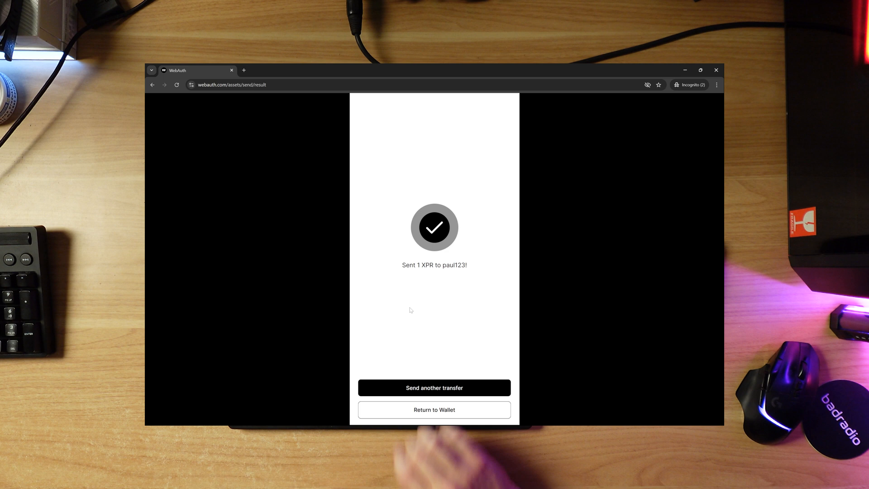
Step: Return to the wallet home showing the $16,983.80 token balance
click(434, 410)
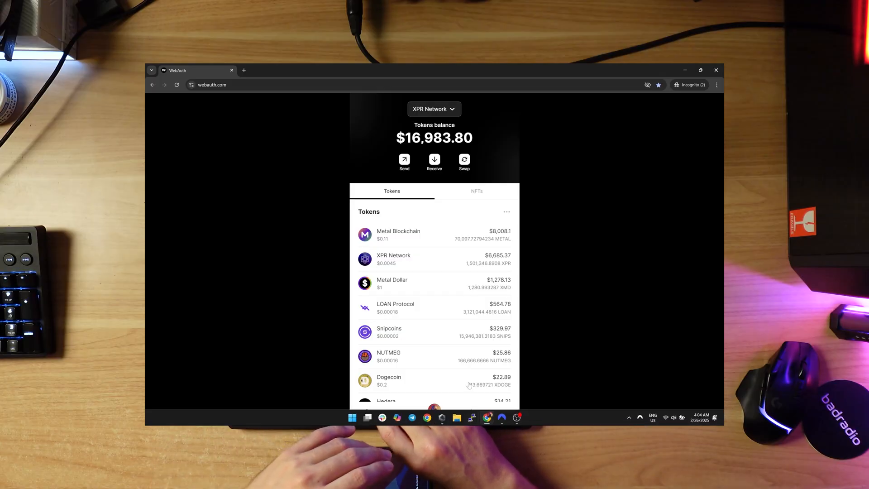
Step: Delete the win device, authorizing with the YubiKey security key, leaving only yubi
click(468, 412)
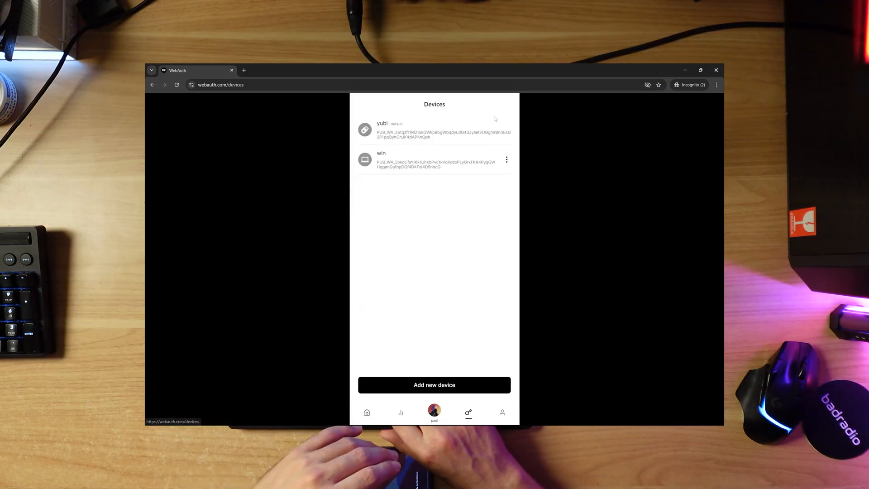
click(507, 130)
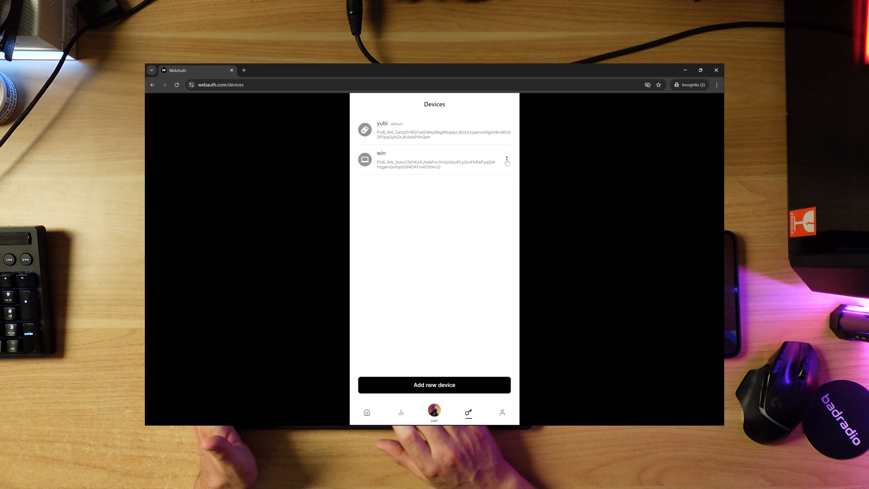
click(506, 159)
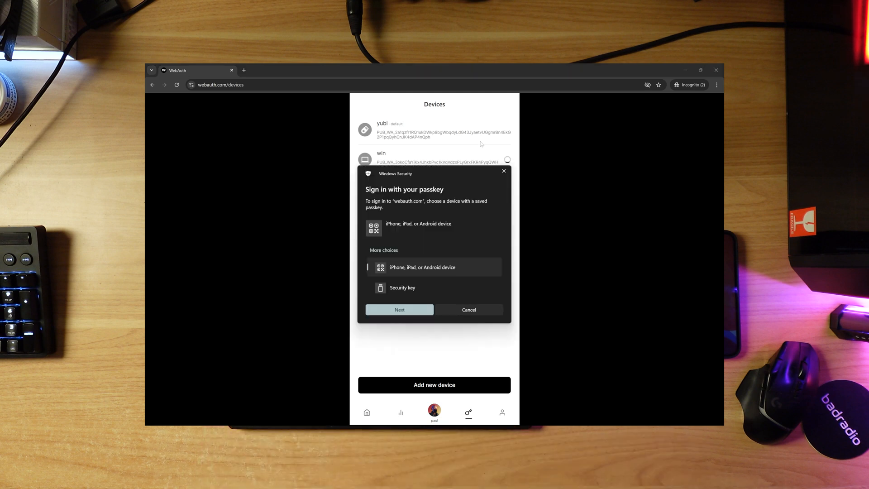
click(402, 287)
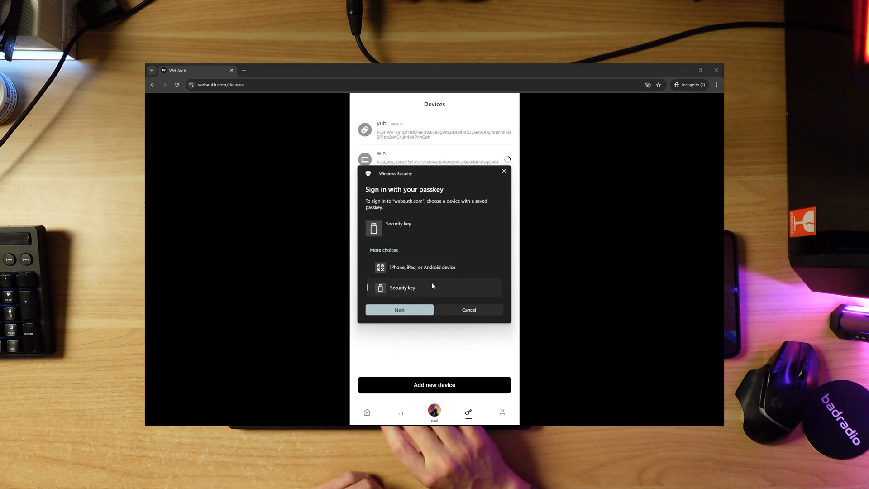
click(399, 310)
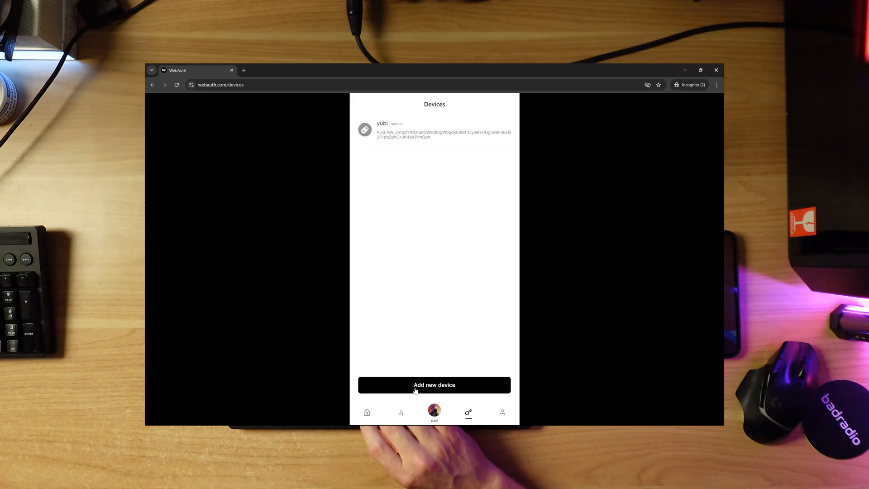
Step: Add a Windows Hello passkey device and confirm the Windows Security prompts to save it
click(434, 385)
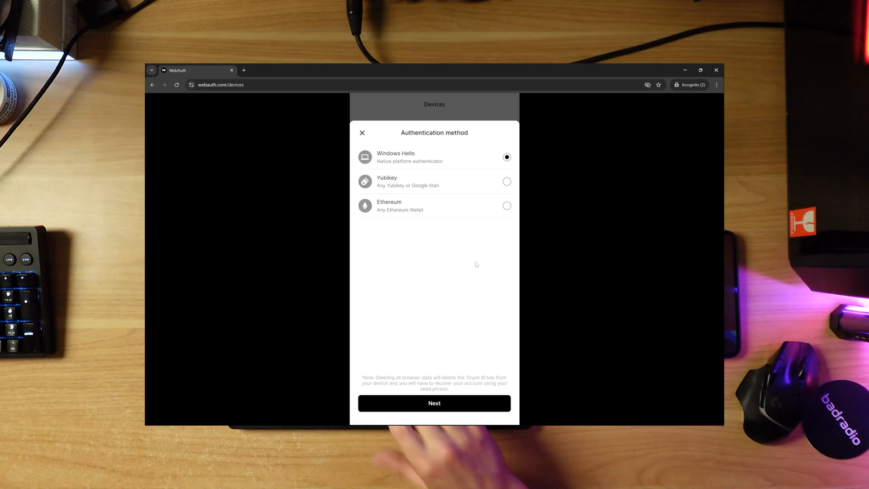
click(434, 403)
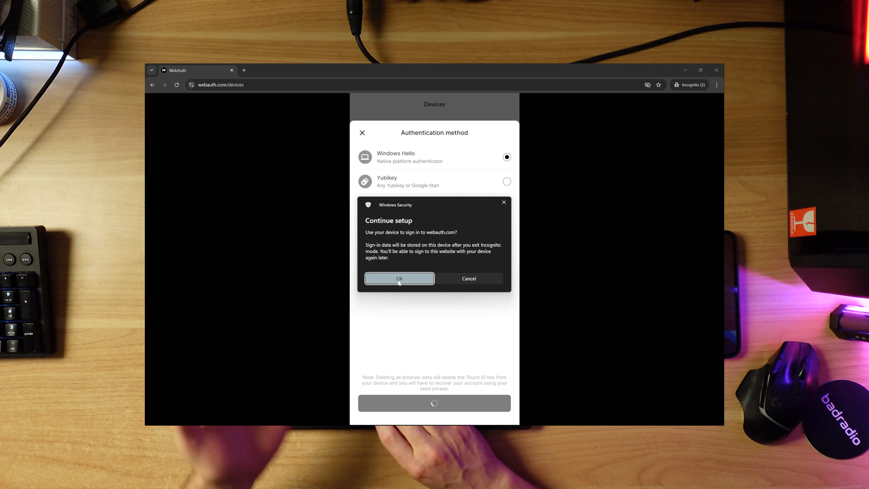
click(399, 278)
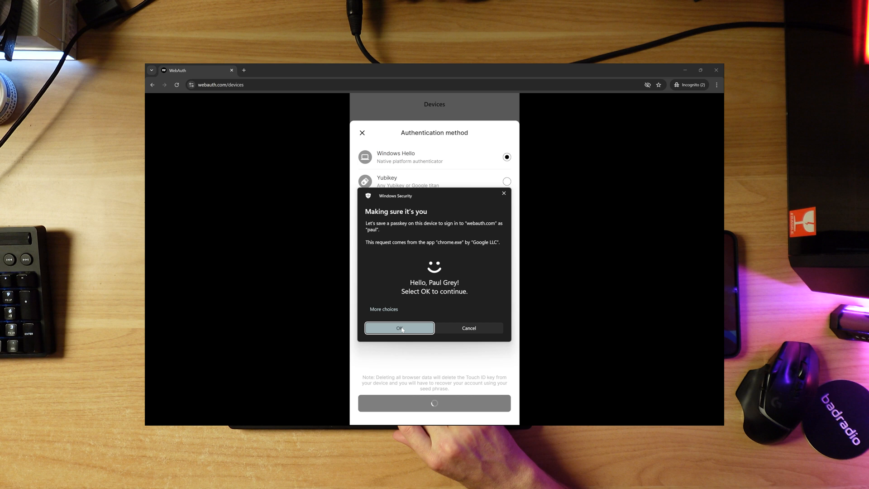
click(400, 327)
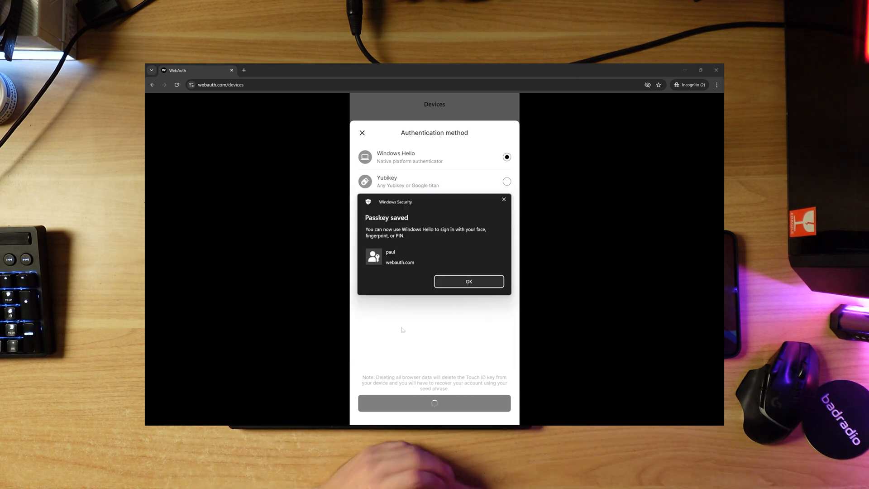
click(469, 281)
text(win)
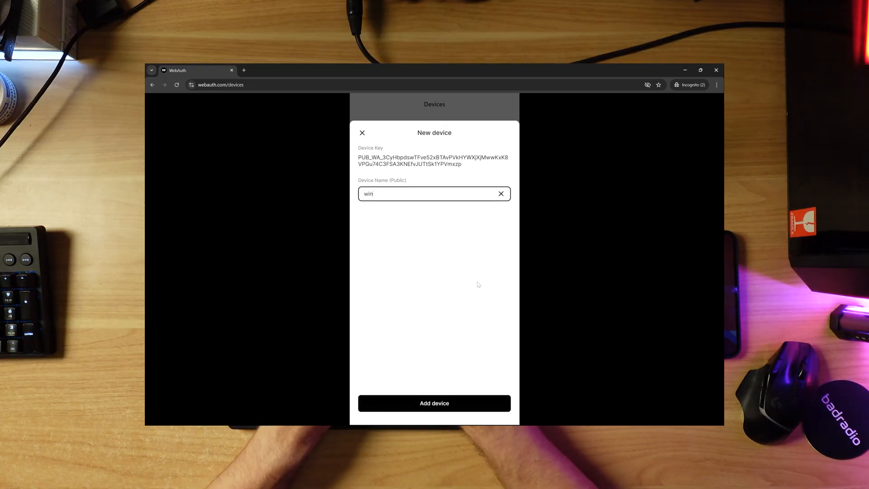
Step: Name the device windows and add it, authorizing with the security key
text(dows)
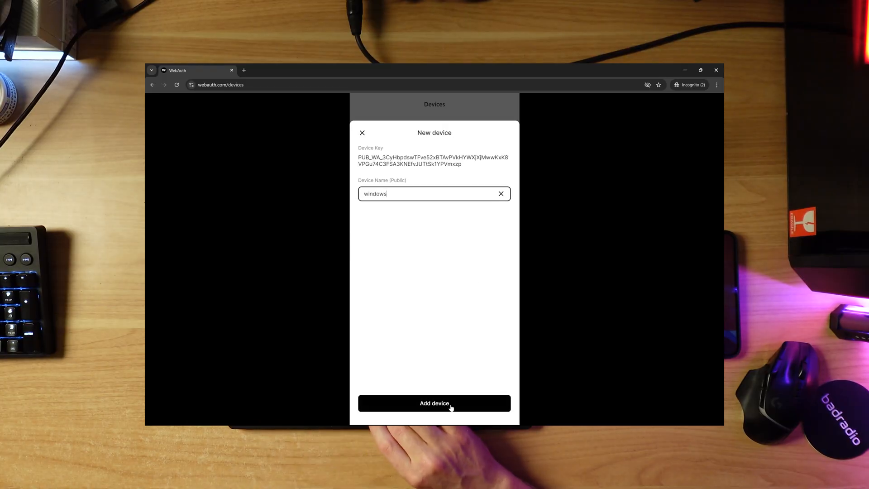
click(434, 403)
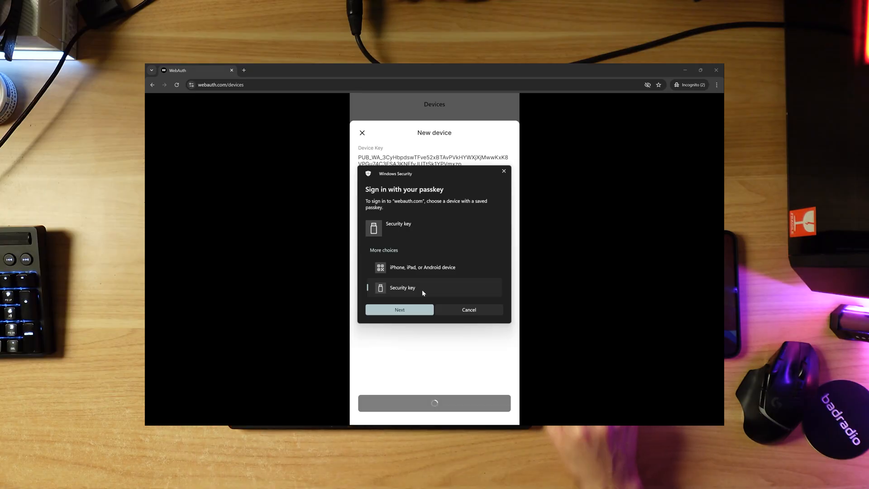
click(399, 310)
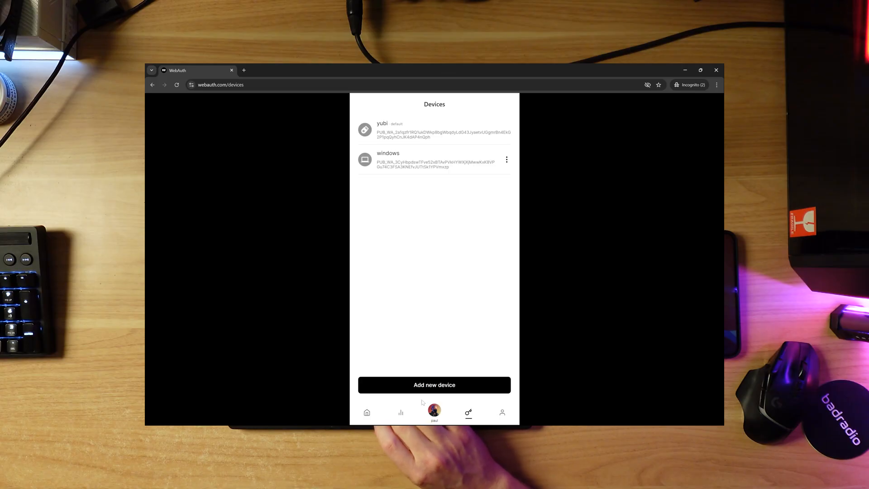
Step: Sign out from the account settings and log back in to the wallet home
click(367, 413)
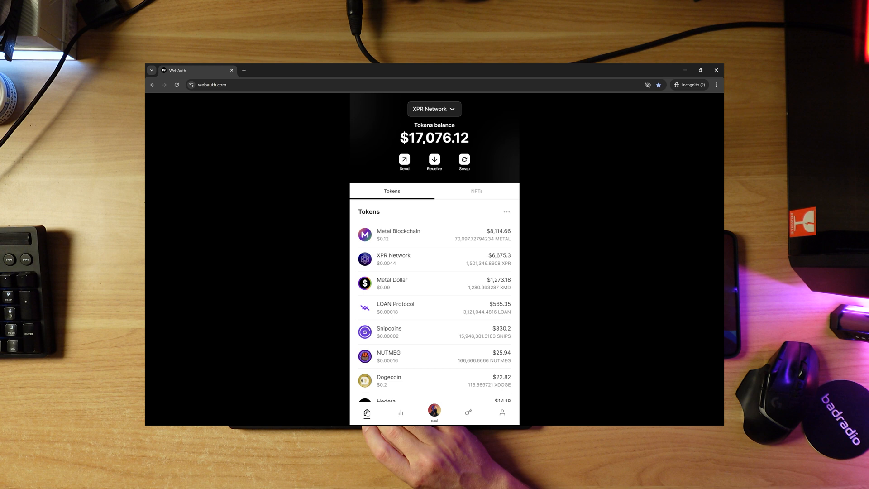
click(502, 413)
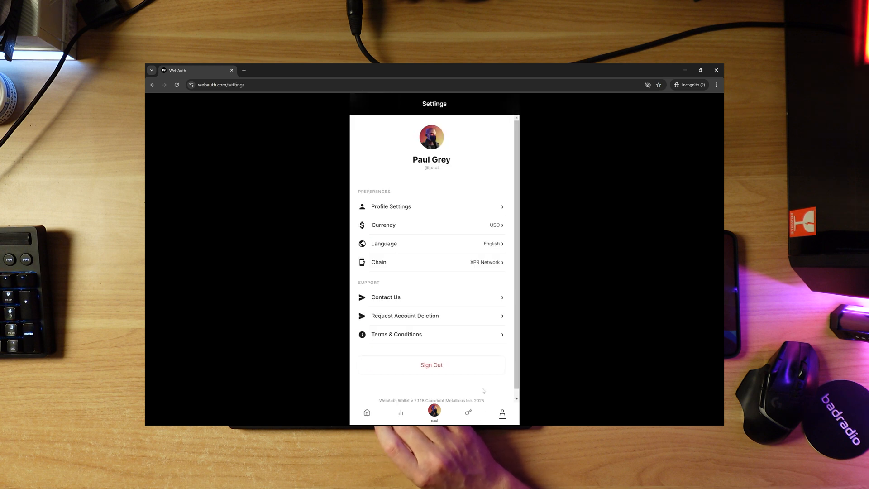
click(431, 364)
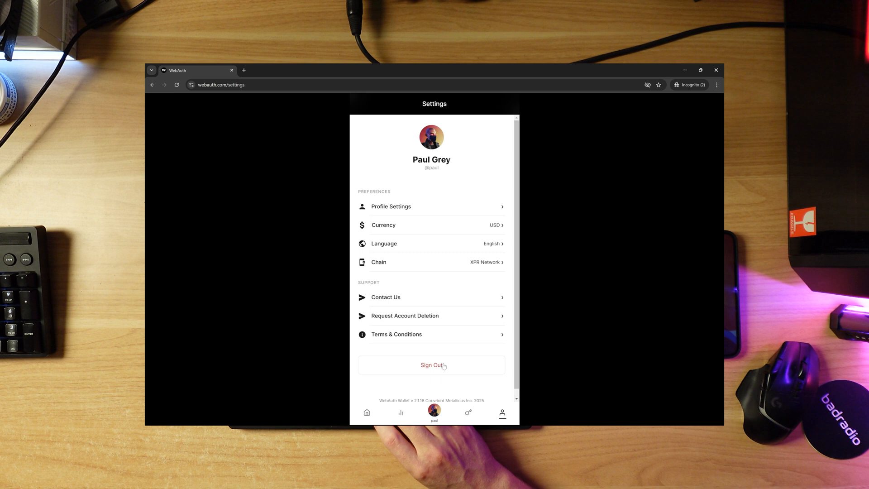
click(434, 365)
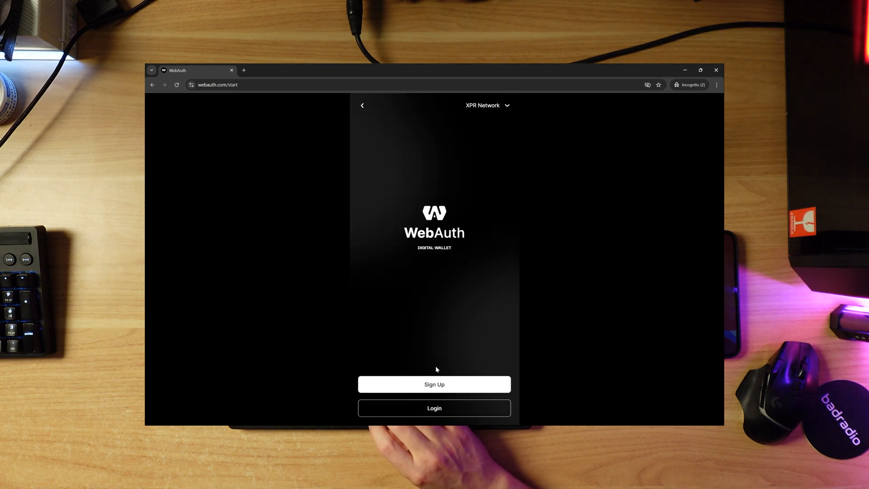
click(434, 408)
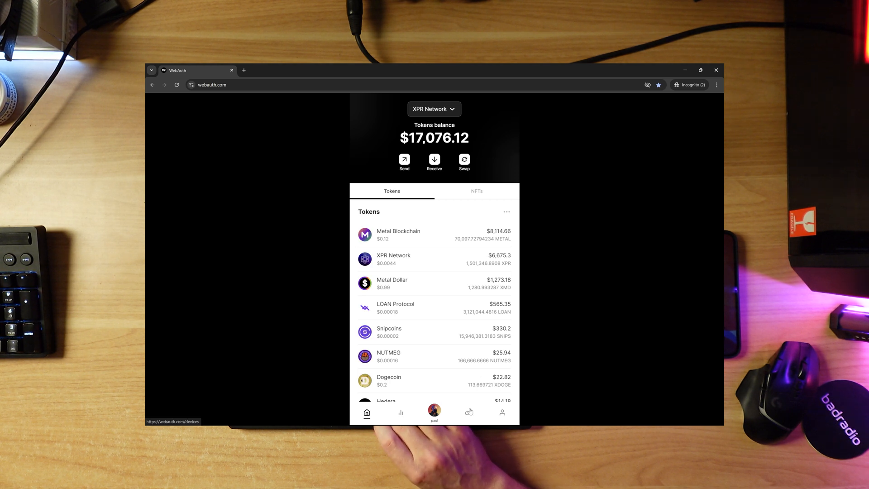
Step: Make the windows passkey the default device in the Devices list
click(468, 413)
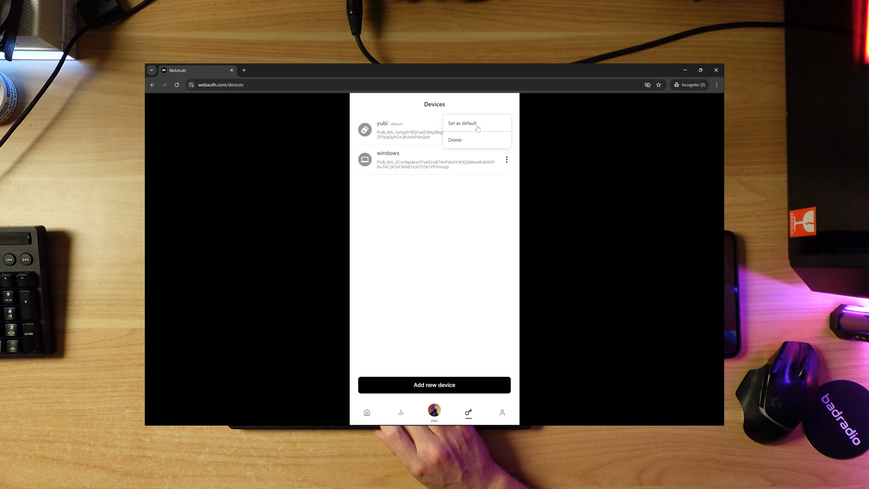
click(463, 124)
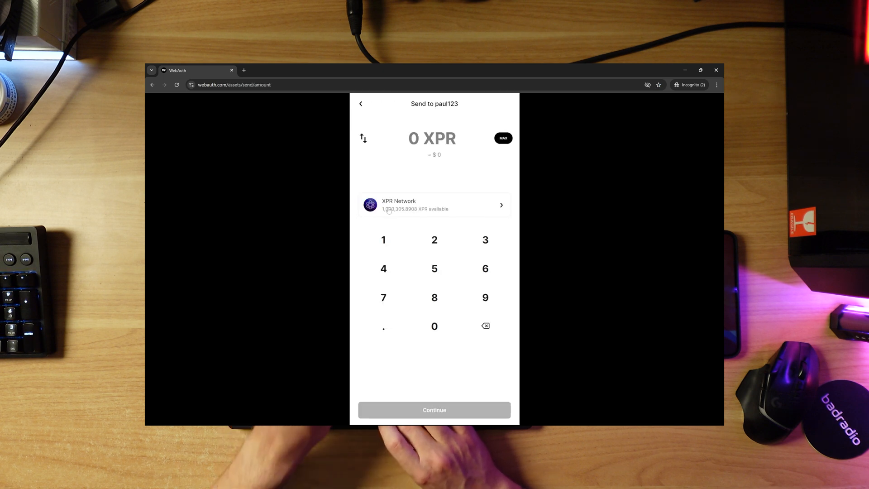
Step: Send 1 XPR approved with Windows Hello, then begin adding a new passkey device
click(434, 409)
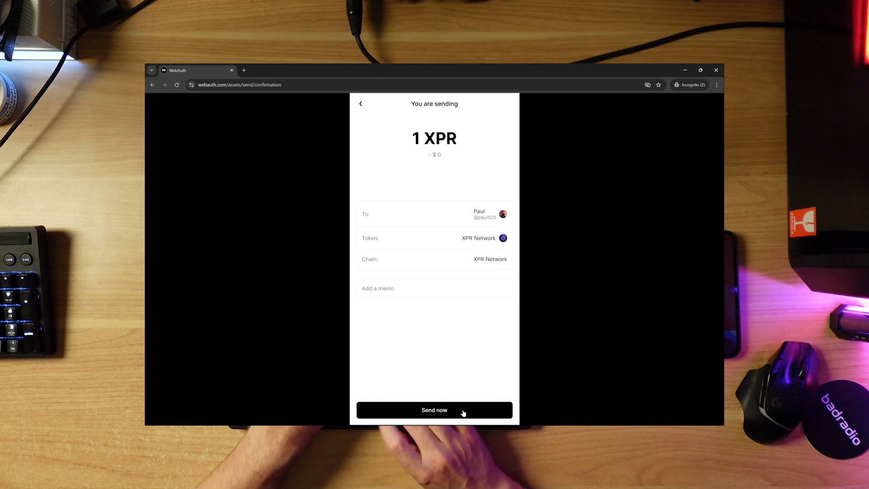
click(434, 410)
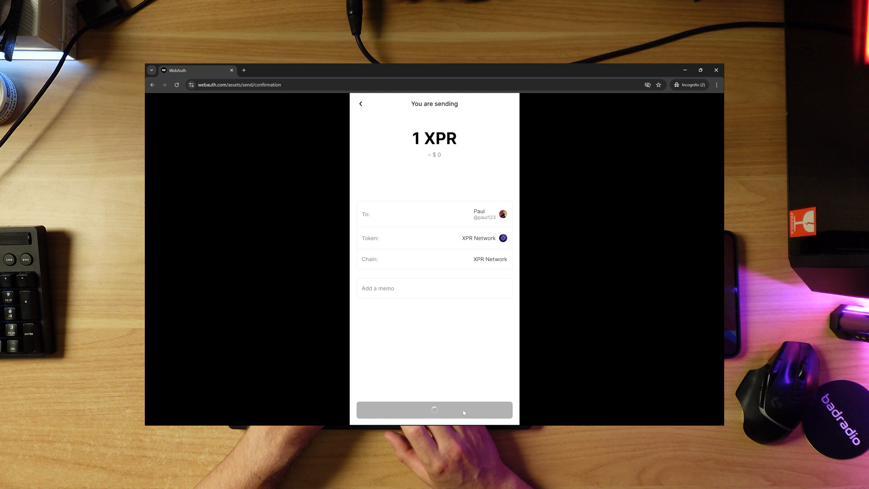
click(434, 409)
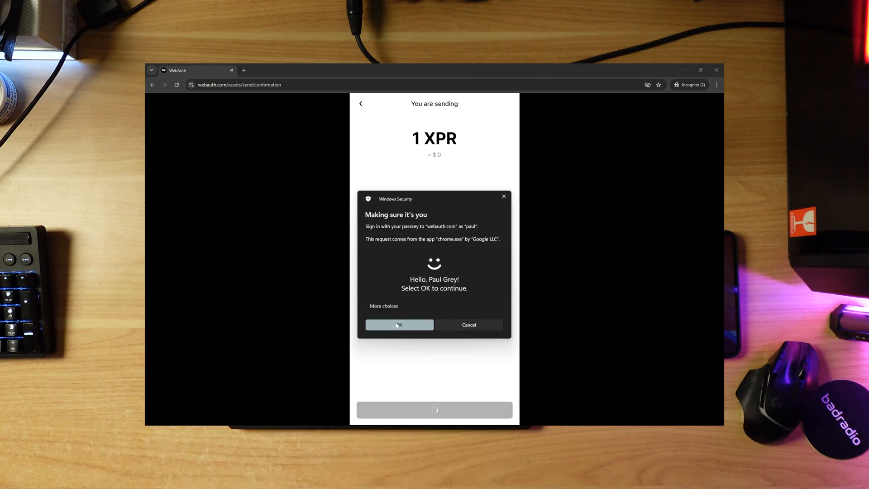
click(399, 325)
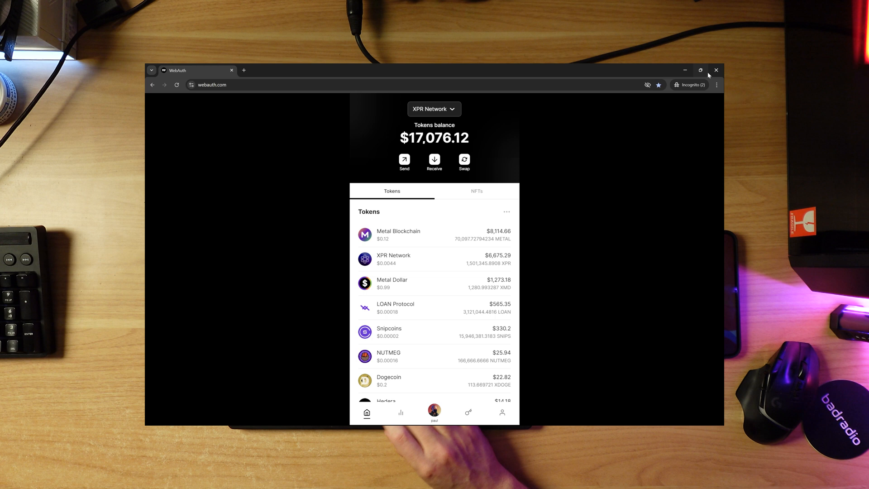
mouse_move(613, 197)
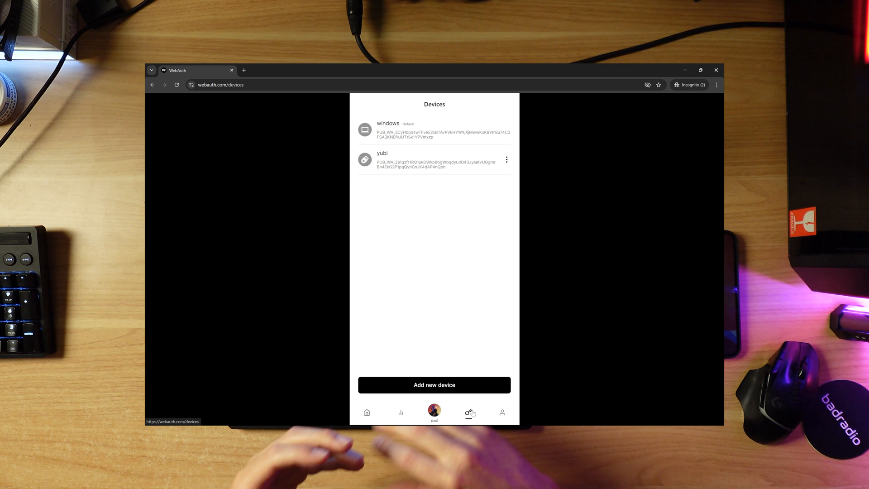
click(433, 385)
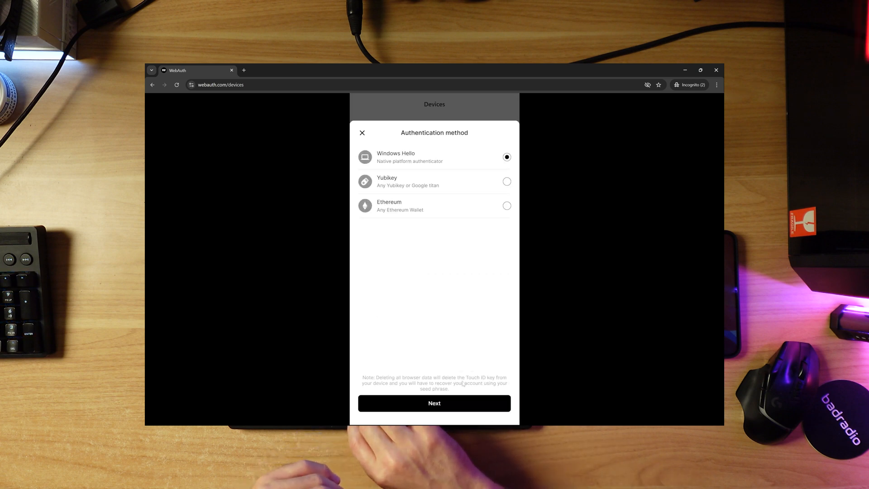
mouse_move(405, 175)
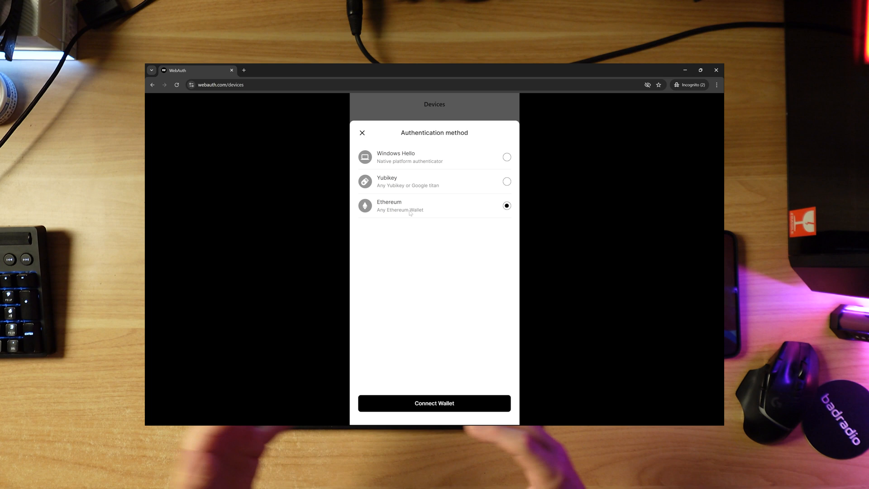
mouse_move(430, 274)
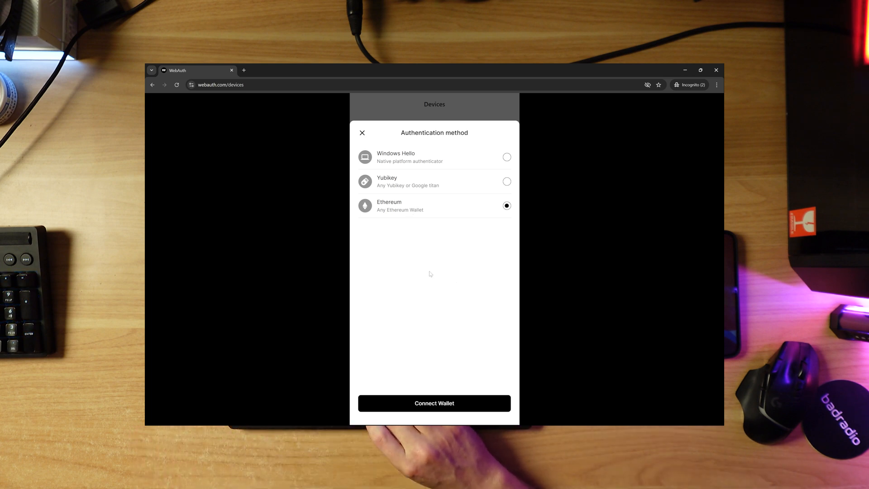
Step: Choose Yubikey as the authentication method for the new device
click(506, 181)
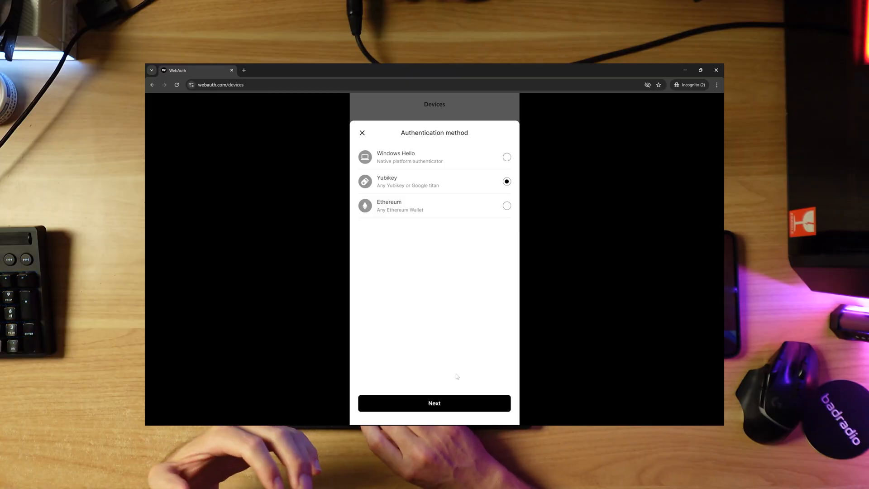
Step: Save the passkey on a phone via the Yubikey method and add the device named faceid
click(433, 403)
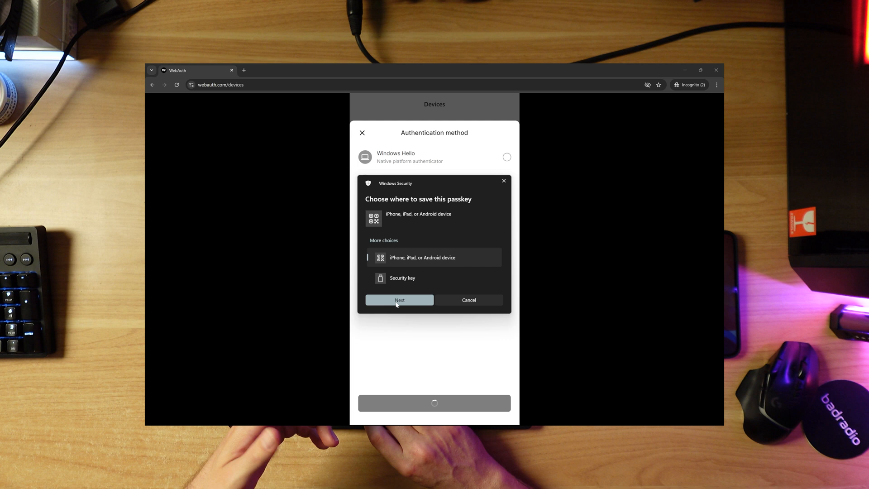
click(399, 299)
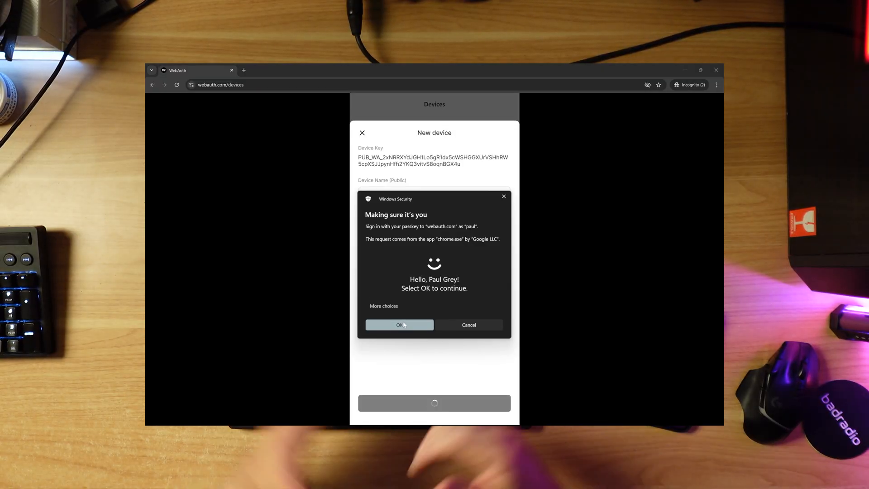
click(400, 325)
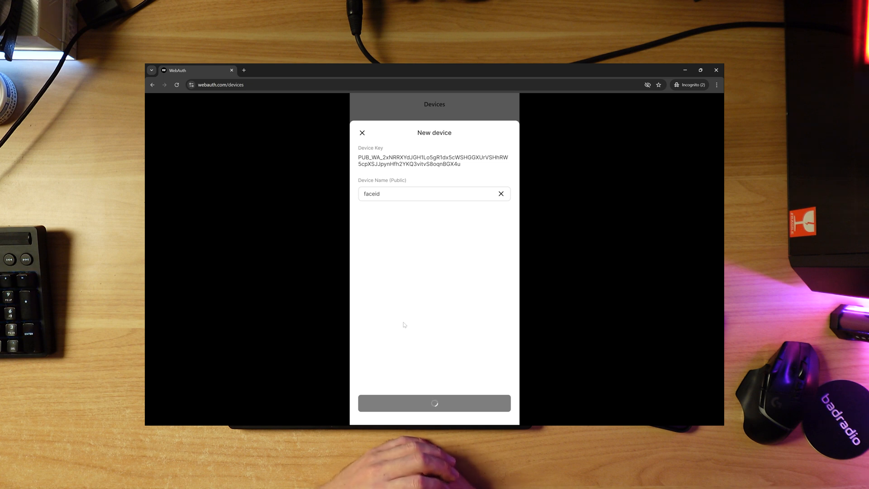
click(434, 403)
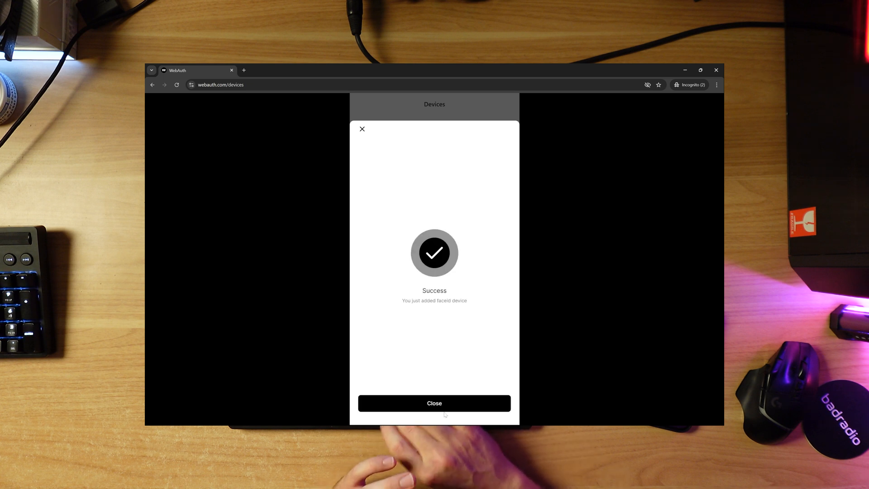
Step: Dismiss the success message and sign in with the security key passkey
click(434, 403)
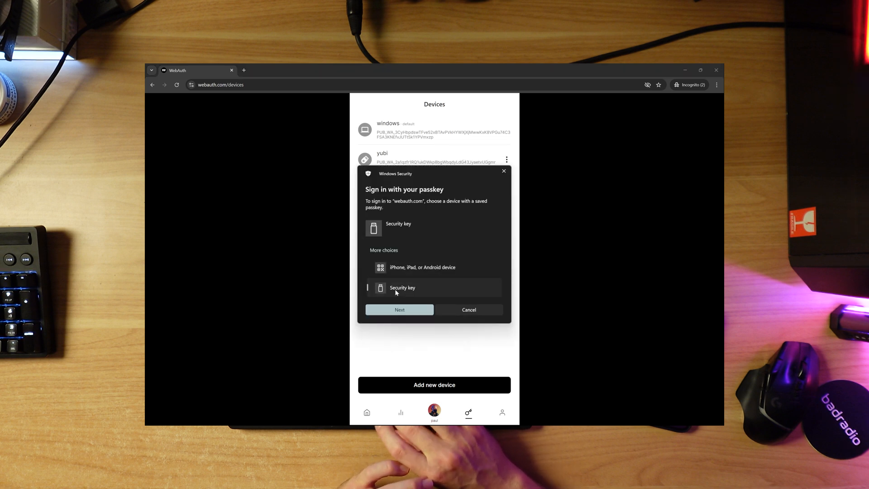
click(399, 310)
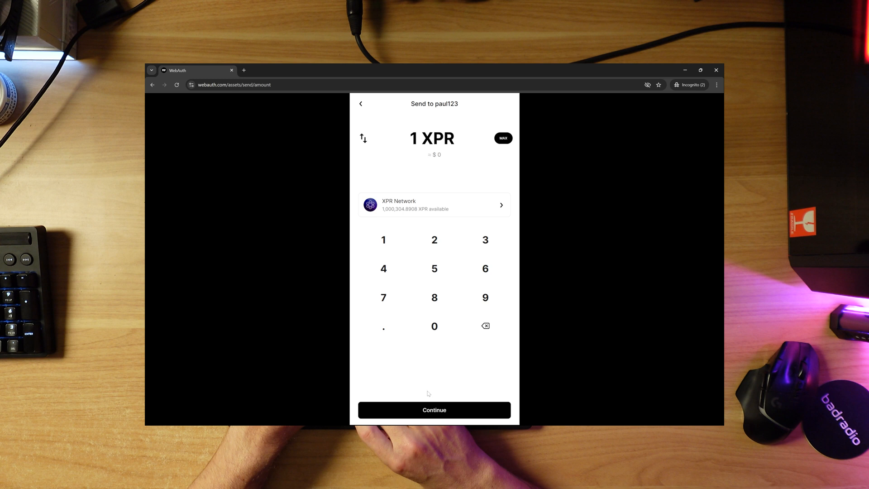
click(434, 409)
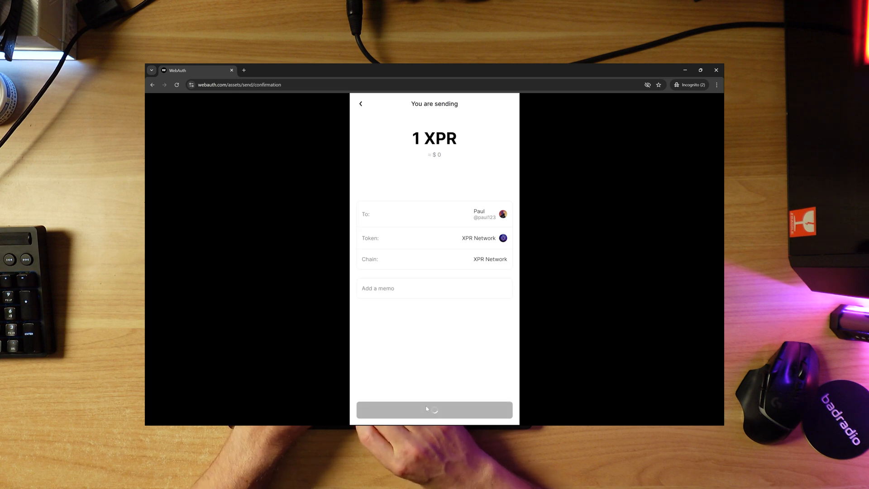
click(434, 410)
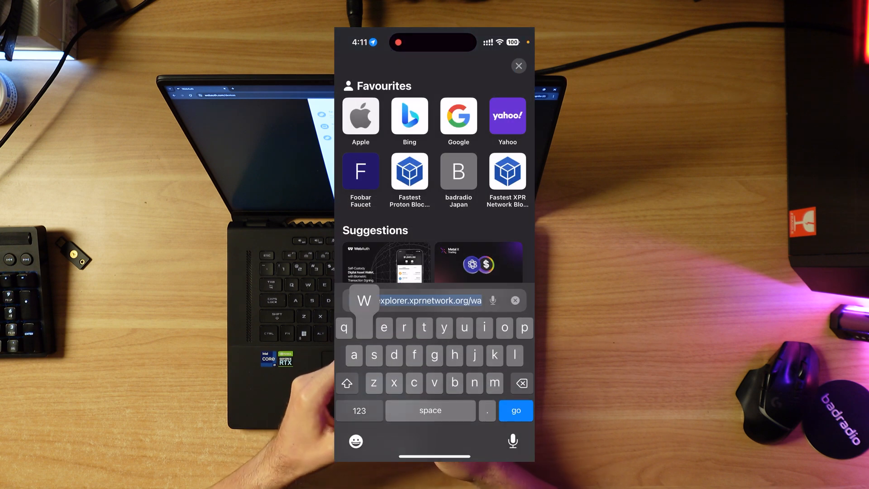
Step: Load webauth.com in iPhone Safari, log in, view the Devices list and return home
click(515, 411)
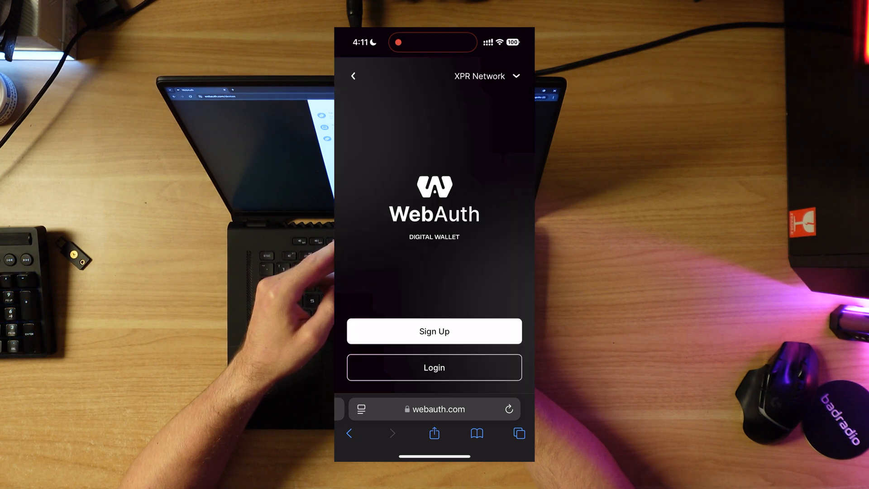
click(433, 367)
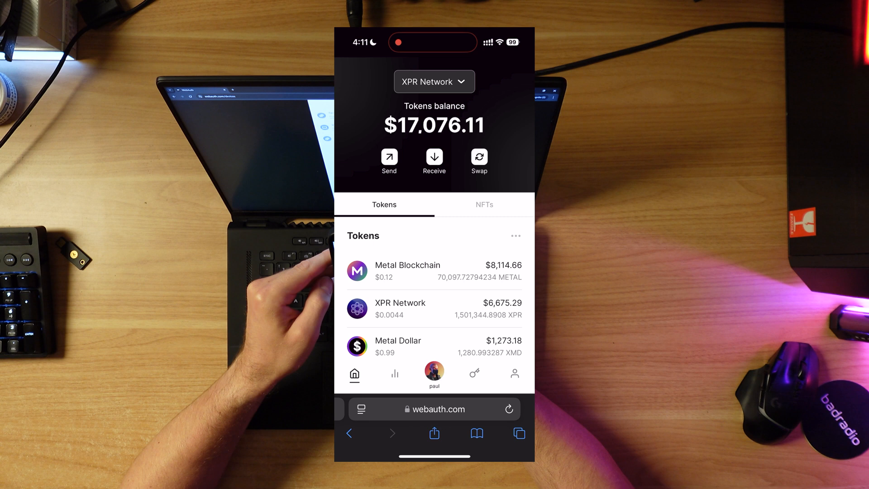
click(473, 373)
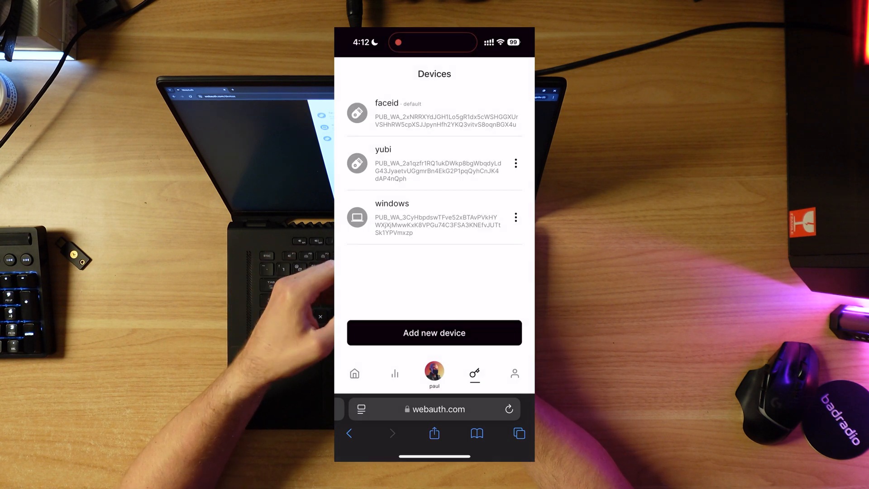
click(354, 373)
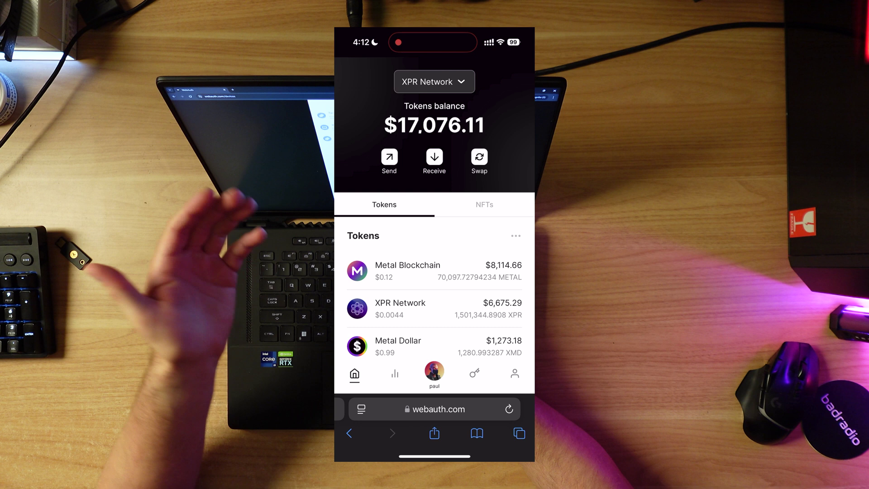
Step: Send 1 XPR to Paul from the phone, approving the transfer with Face ID
scroll(down, 3)
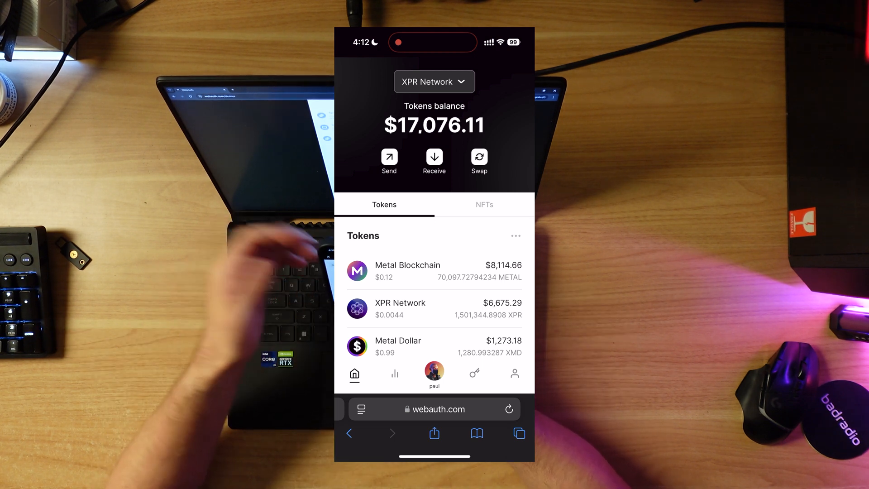
click(389, 161)
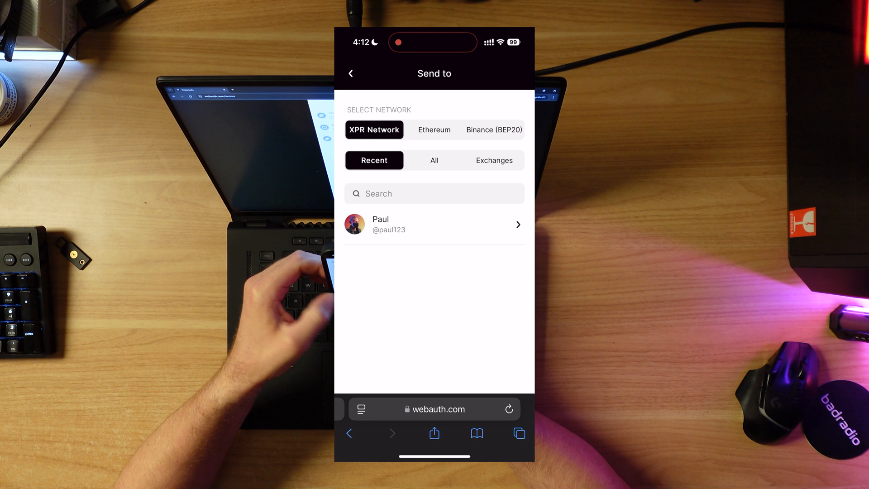
click(434, 224)
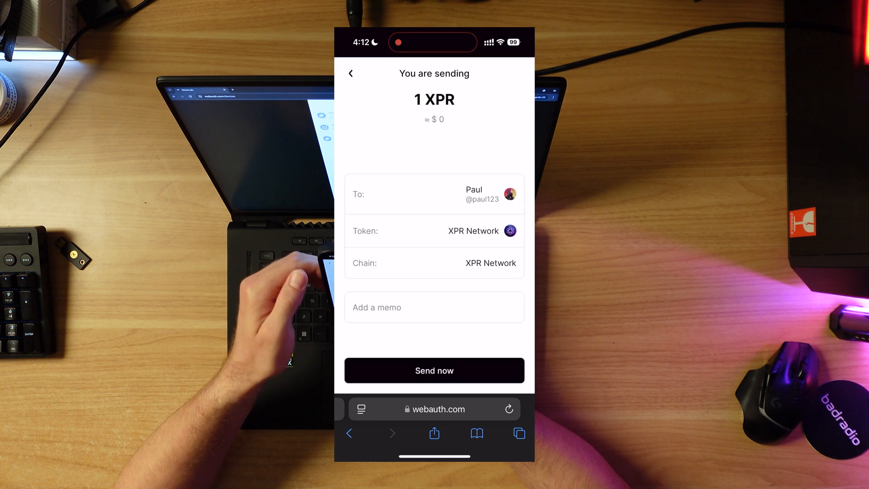
click(433, 370)
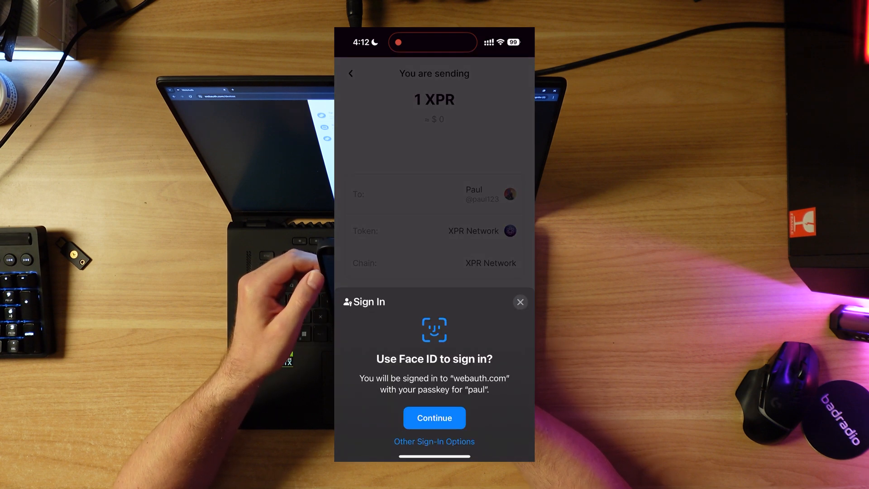
click(434, 417)
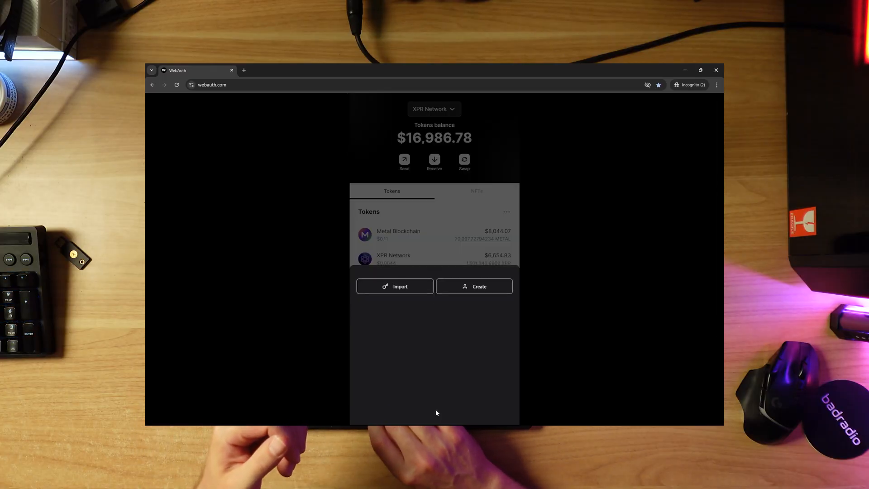
Step: Start creating a new account with the username ilovemoney
click(473, 286)
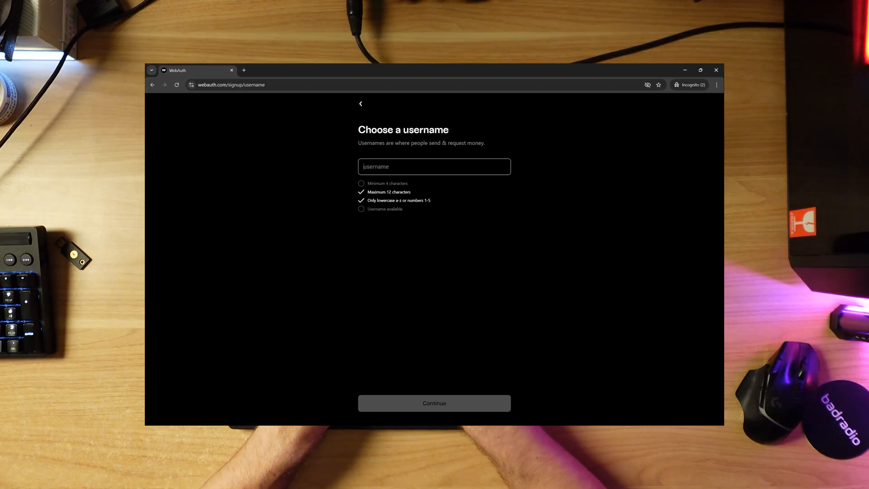
text(ilovemoney)
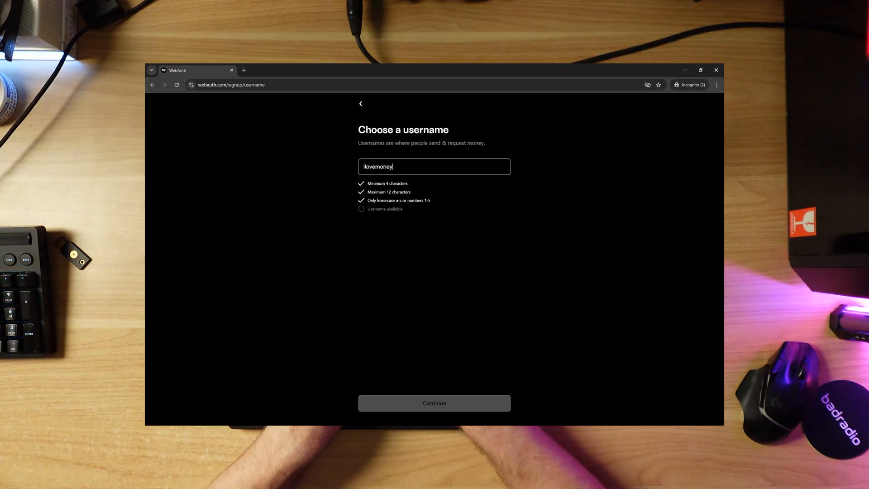